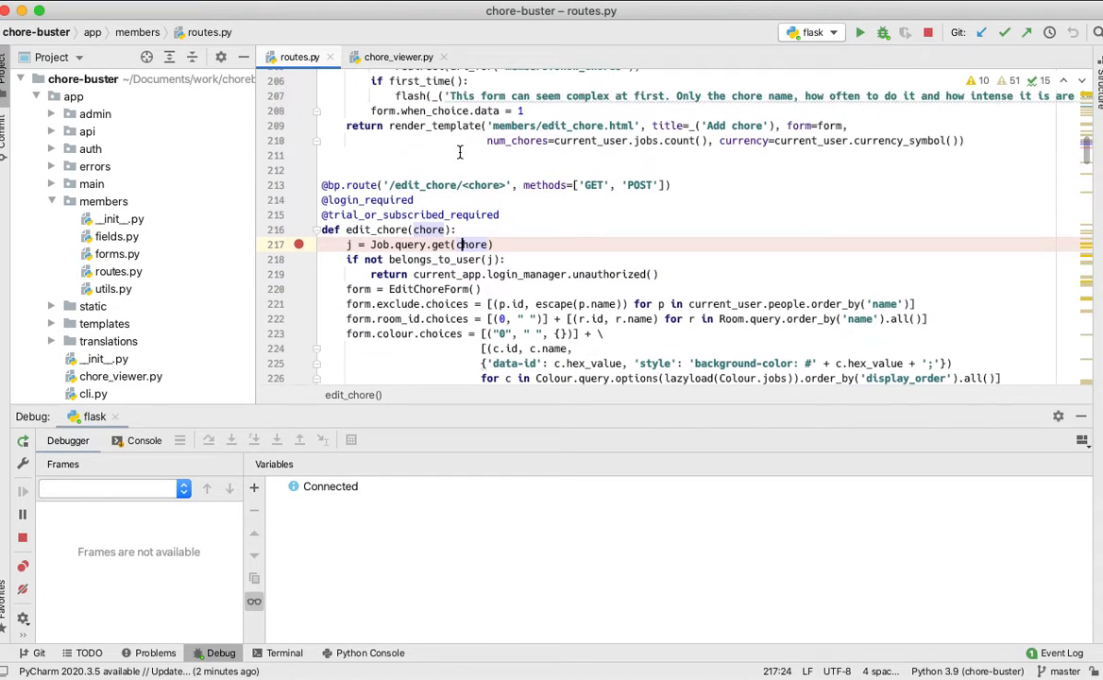
{"action": "mouse_move", "coordinate": [404, 133]}
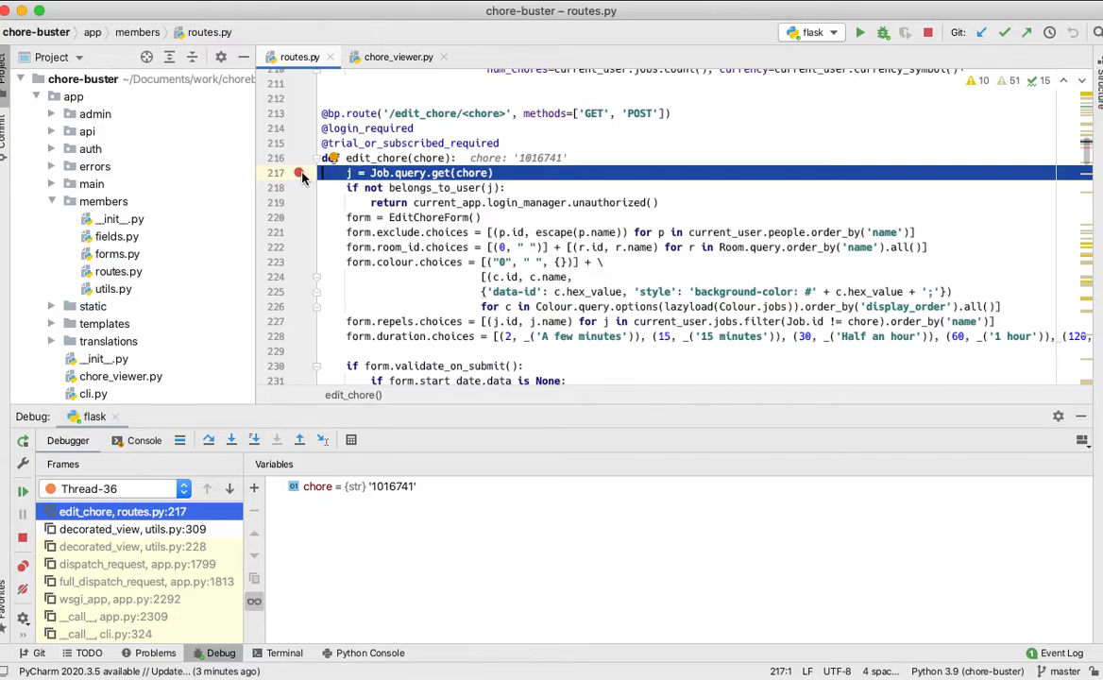
{"action": "mouse_move", "coordinate": [208, 439]}
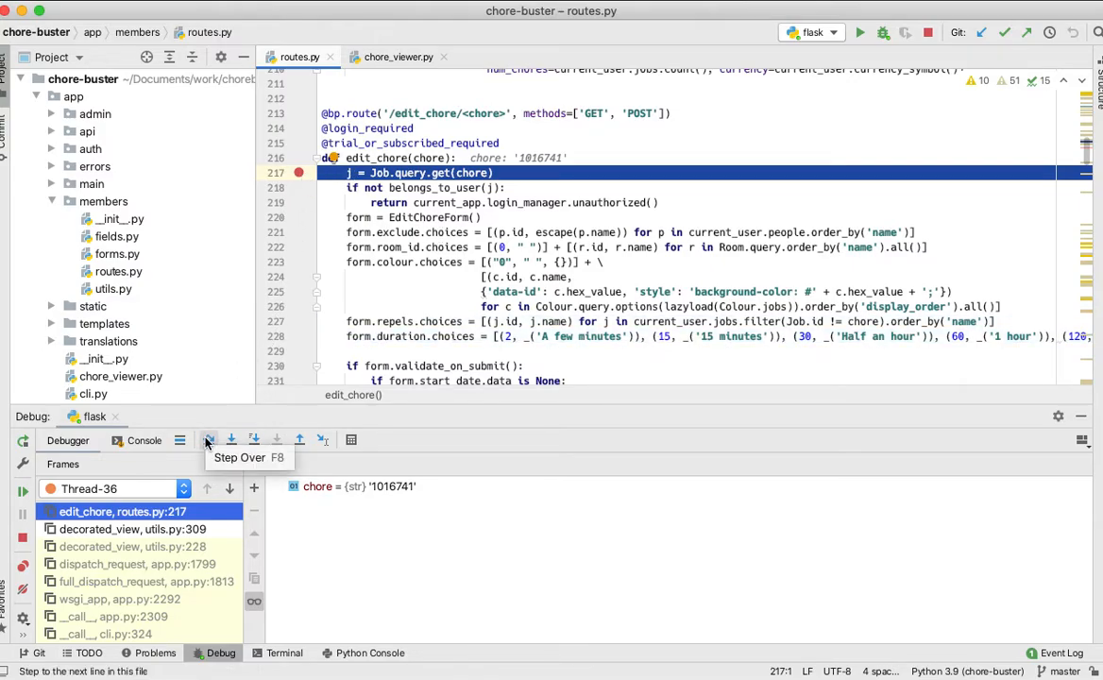
Step: Step over the Job lookup and EditChoreForm creation to reach line 223
{"action": "left_click", "coordinate": [208, 440]}
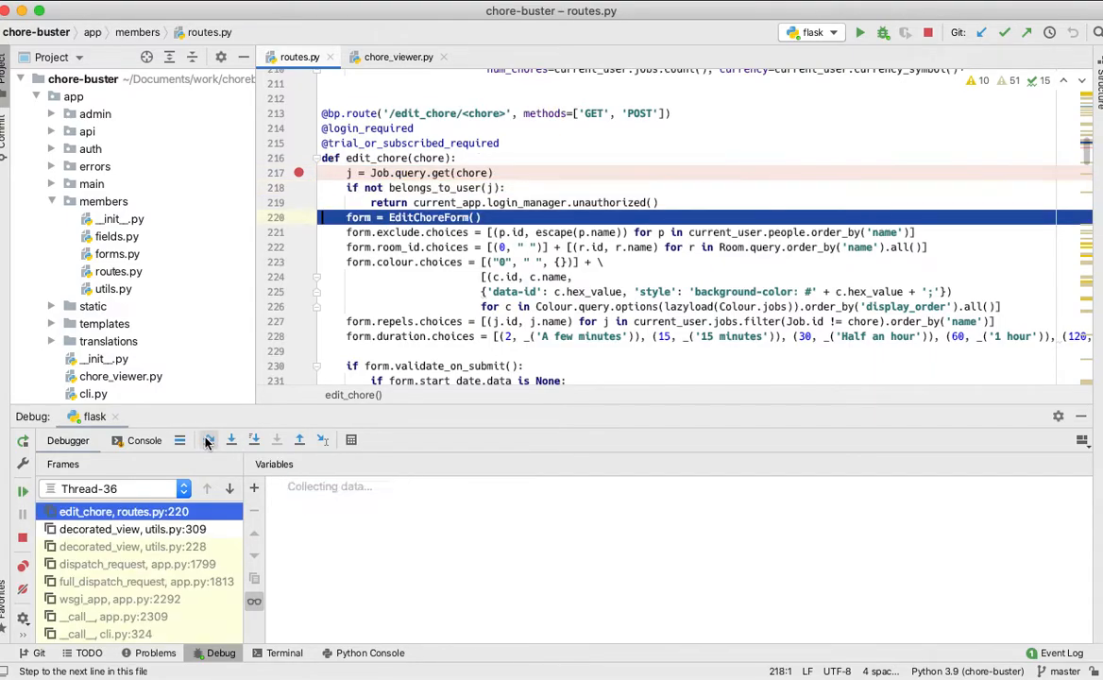
{"action": "left_click", "coordinate": [232, 439]}
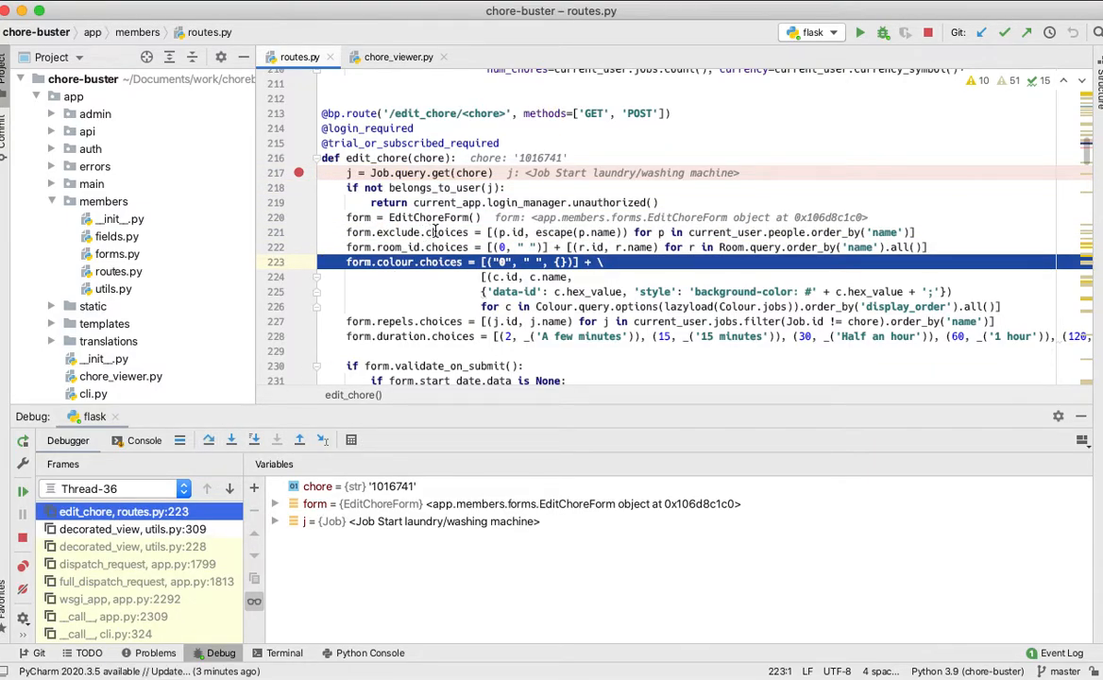
{"action": "mouse_move", "coordinate": [422, 261]}
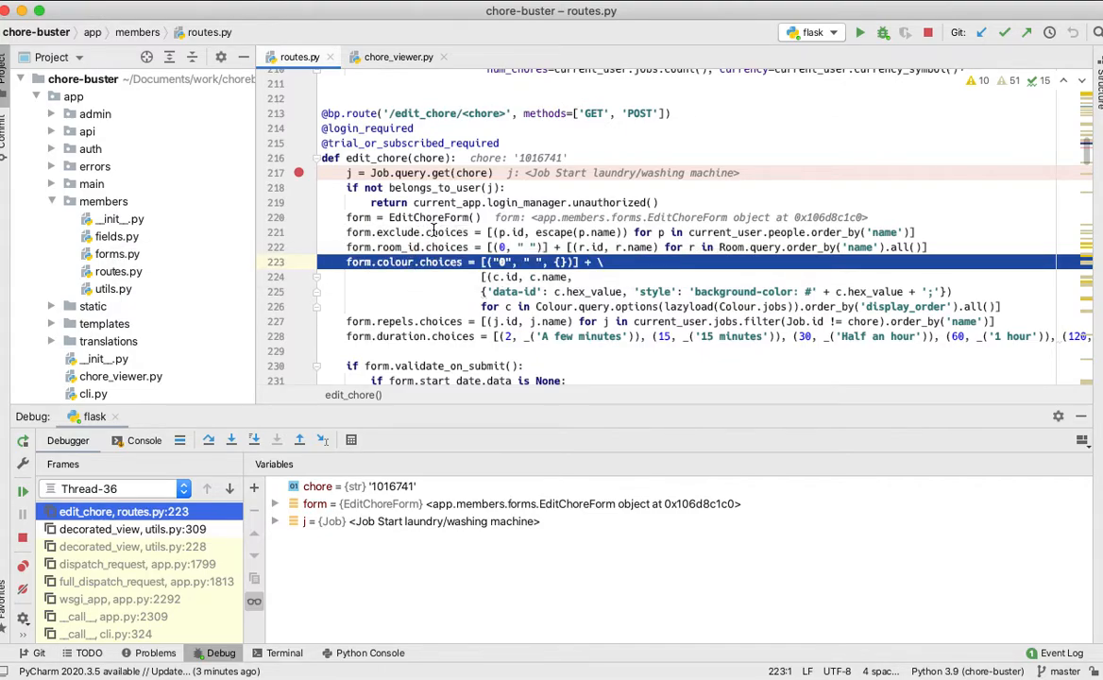
{"action": "mouse_move", "coordinate": [406, 261]}
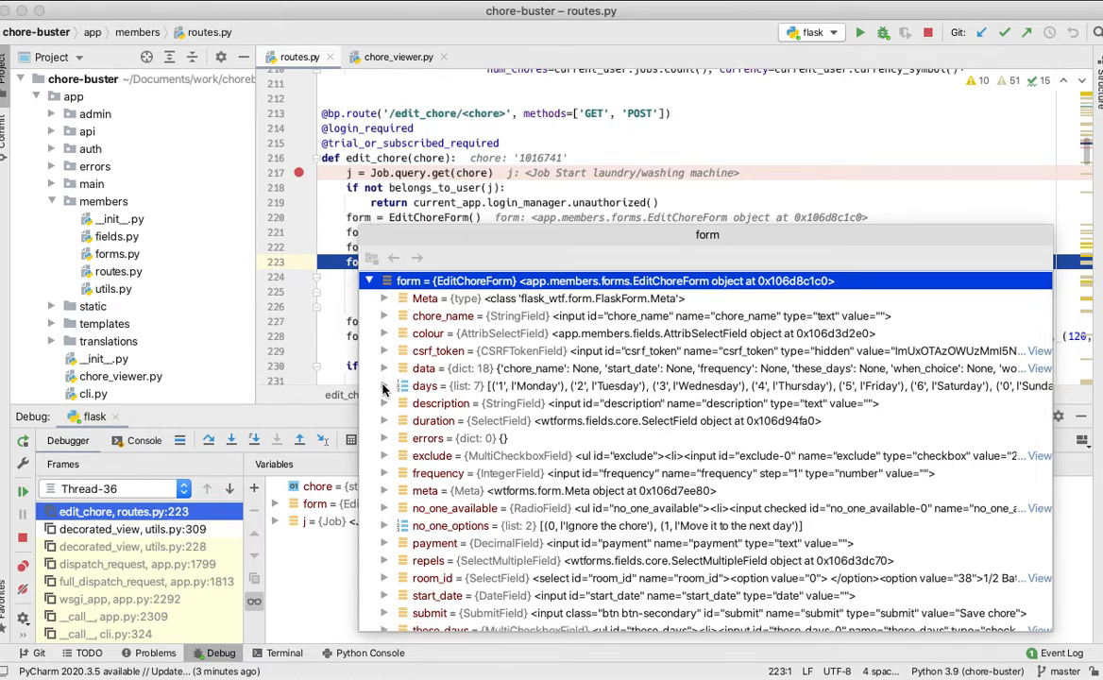
{"action": "left_click", "coordinate": [384, 369]}
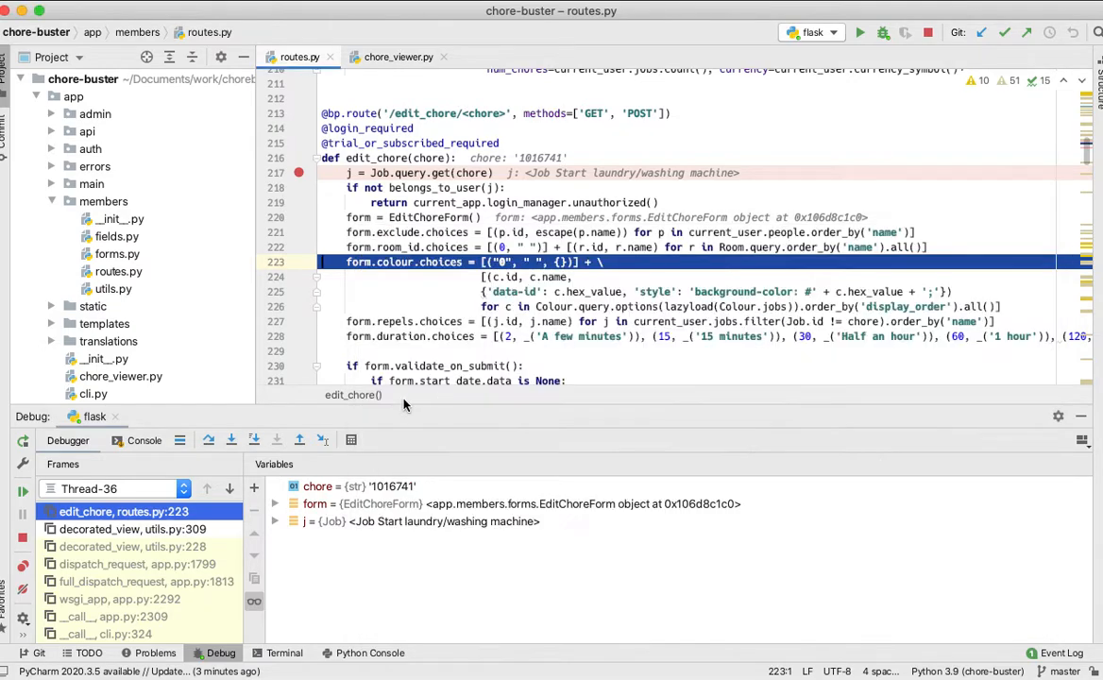
{"action": "mouse_move", "coordinate": [202, 459]}
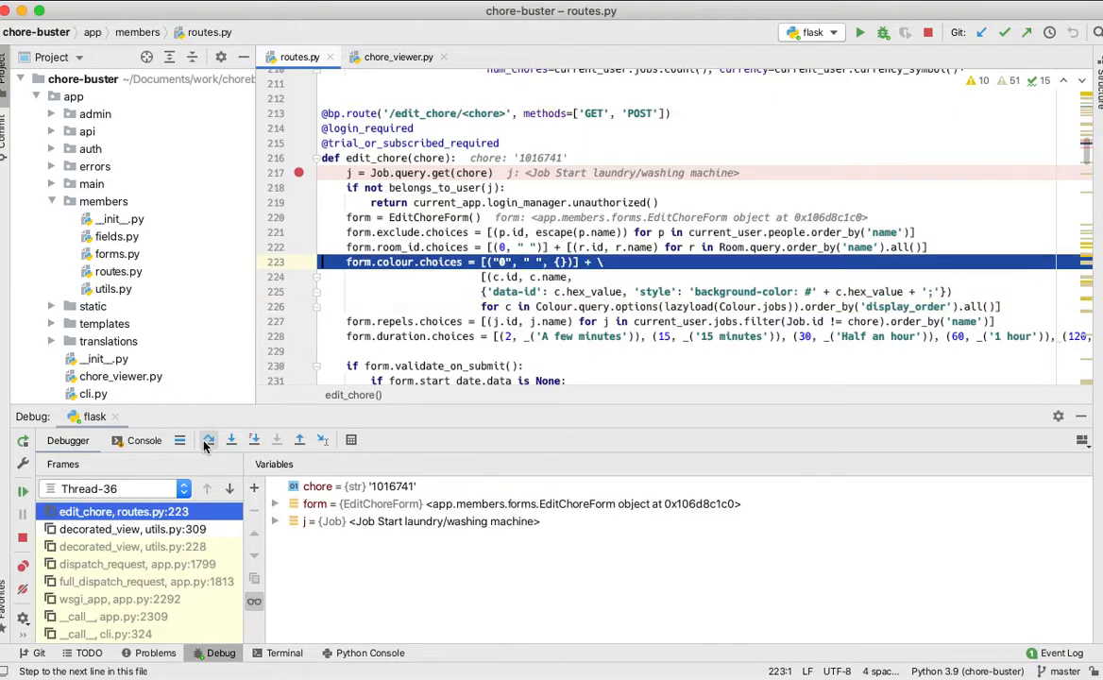
Step: Step over to the GET branch at line 239 and select form.validate_on_submit() on line 230
{"action": "left_click", "coordinate": [231, 439]}
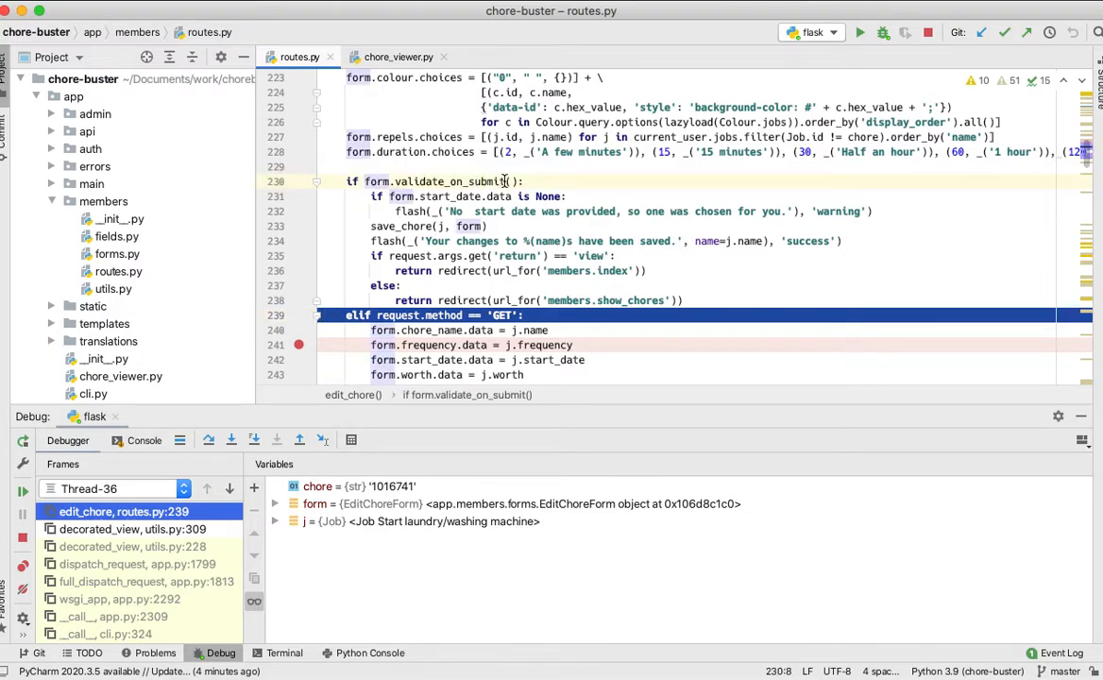
{"action": "double_click", "coordinate": [439, 181]}
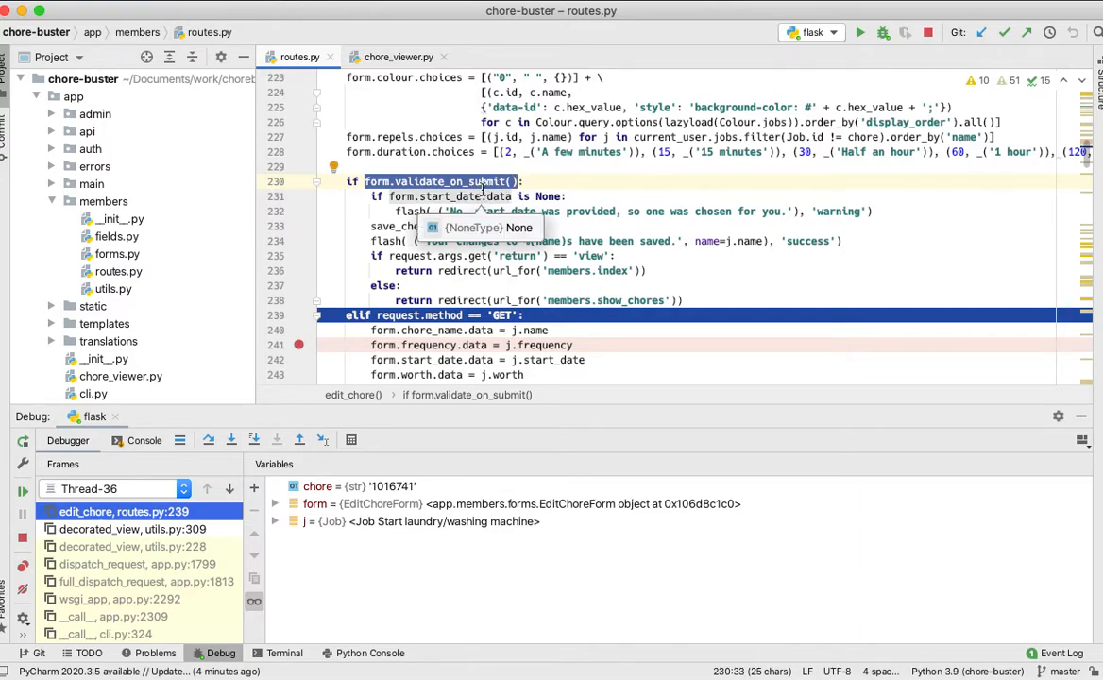
Step: Evaluate form.validate_on_submit() with Evaluate Expression, see False, and close the dialog
{"action": "right_click", "coordinate": [485, 181]}
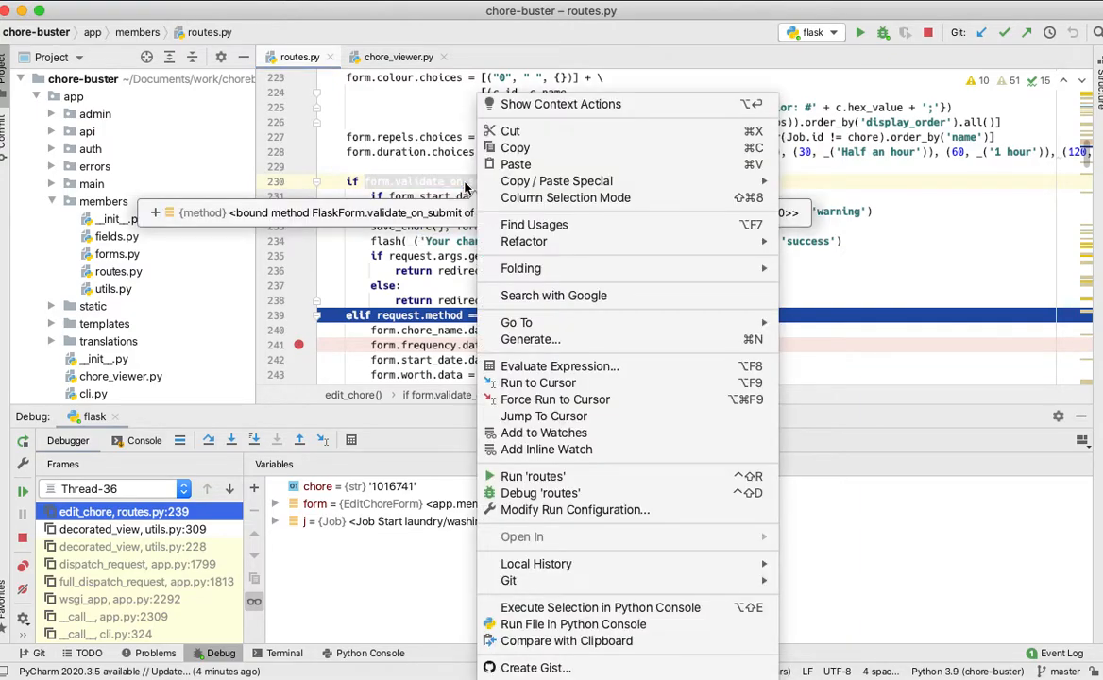
{"action": "mouse_move", "coordinate": [559, 366]}
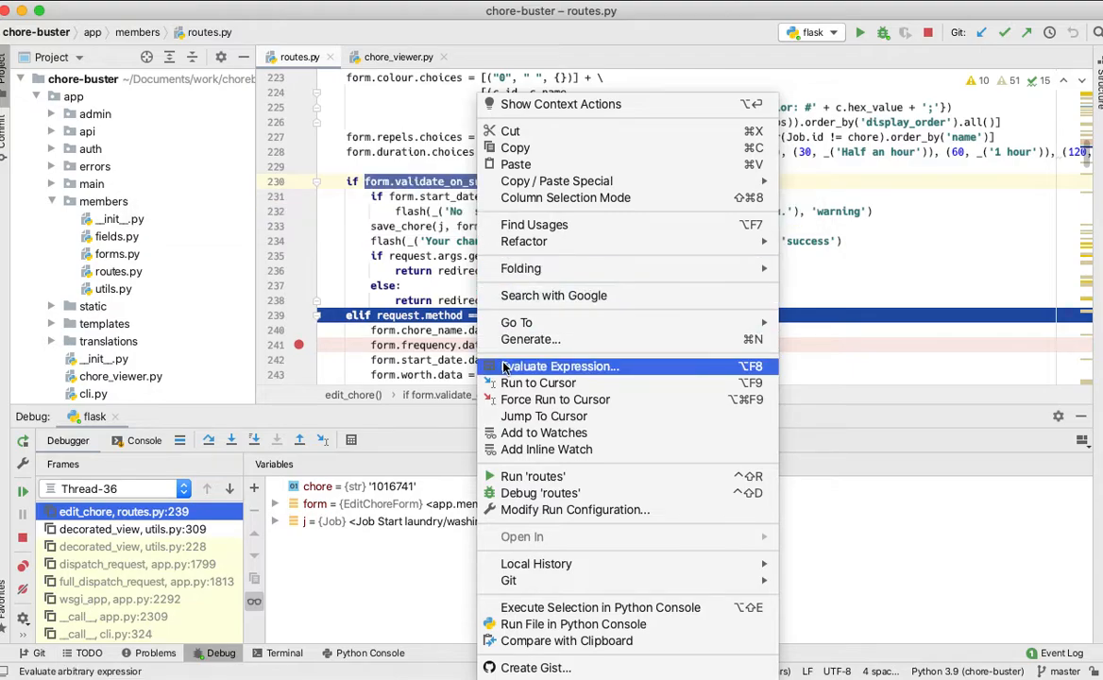
{"action": "left_click", "coordinate": [562, 366]}
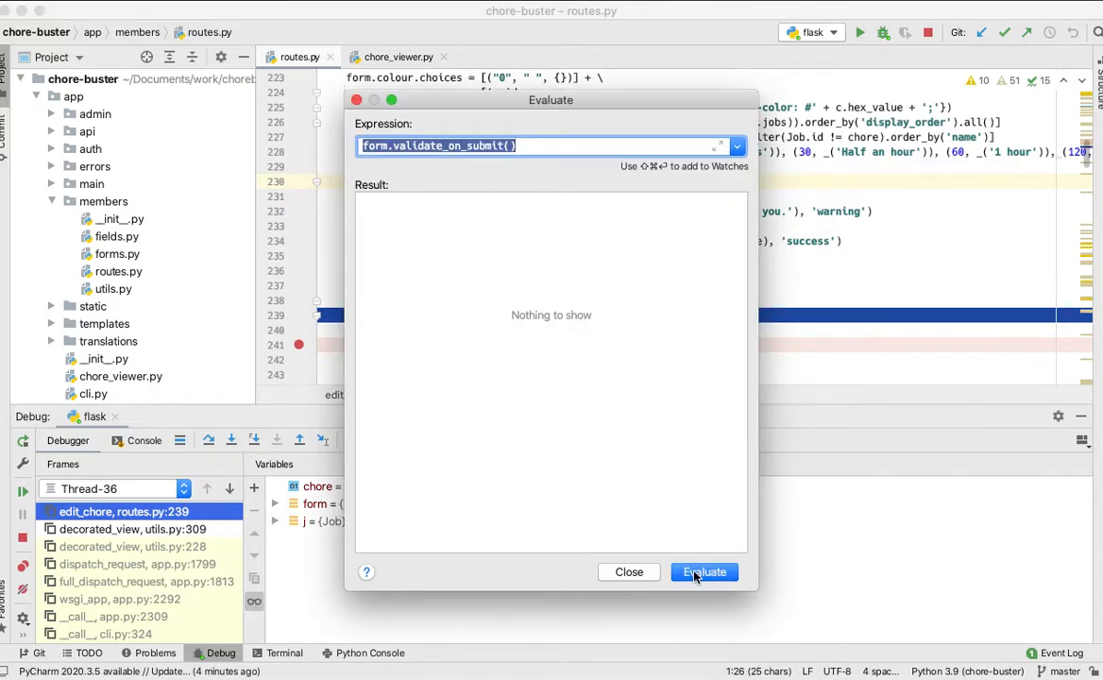
{"action": "left_click", "coordinate": [703, 571]}
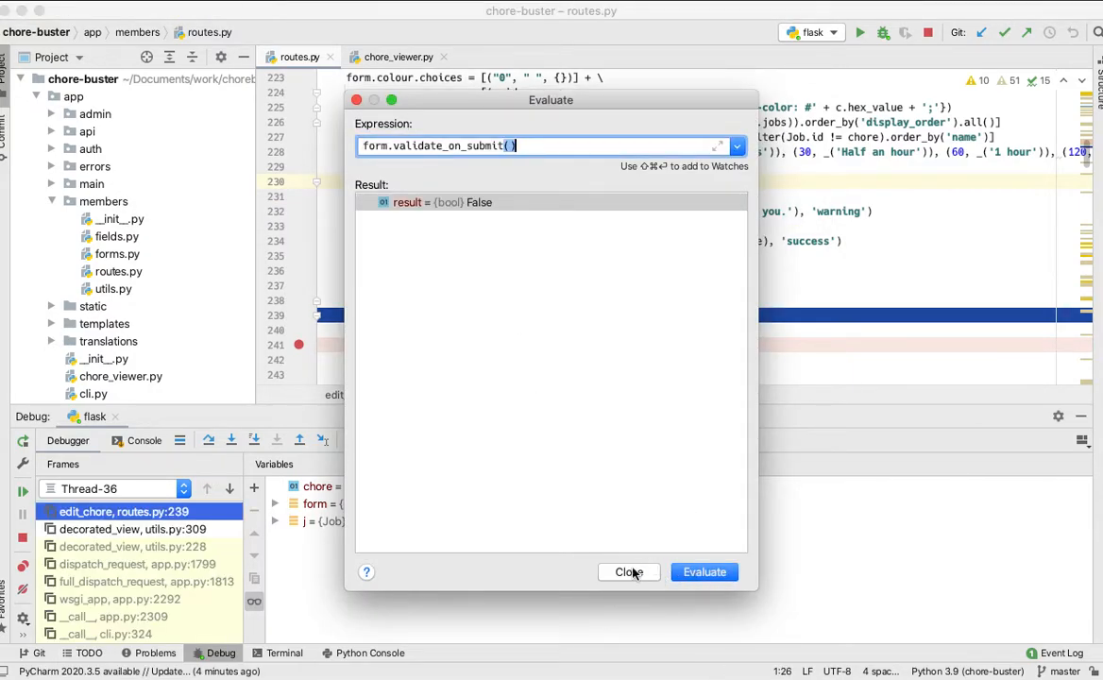
{"action": "left_click", "coordinate": [629, 571]}
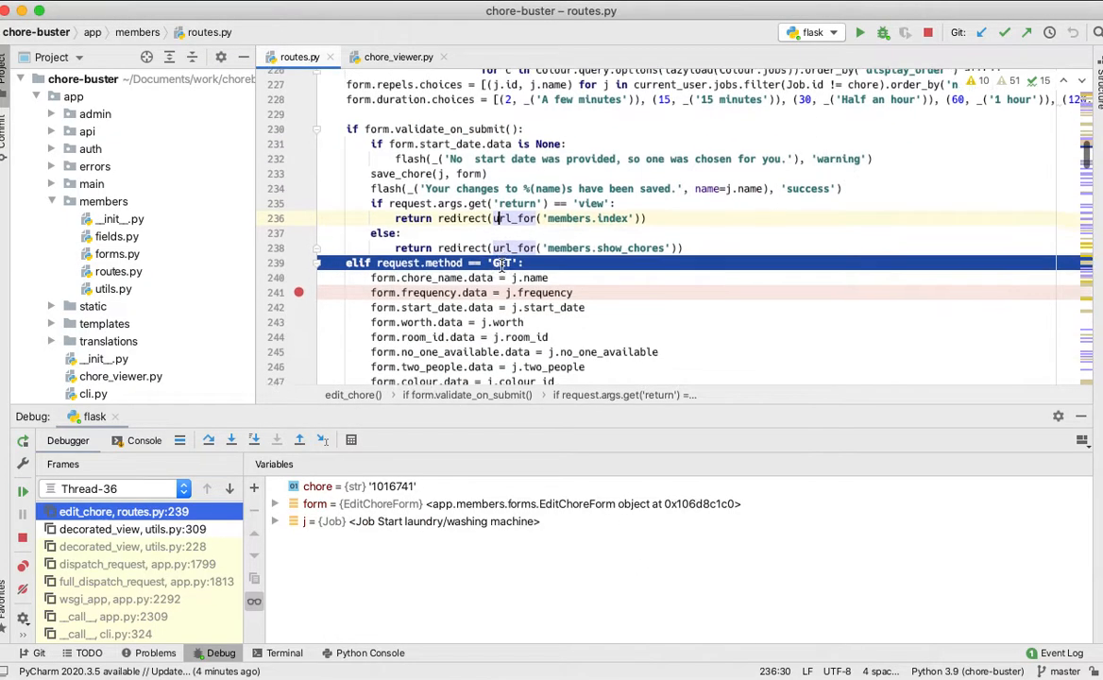
Step: Step through the GET branch's description, days-of-week and frequency lines
{"action": "scroll", "scroll_direction": "down", "scroll_amount": 3}
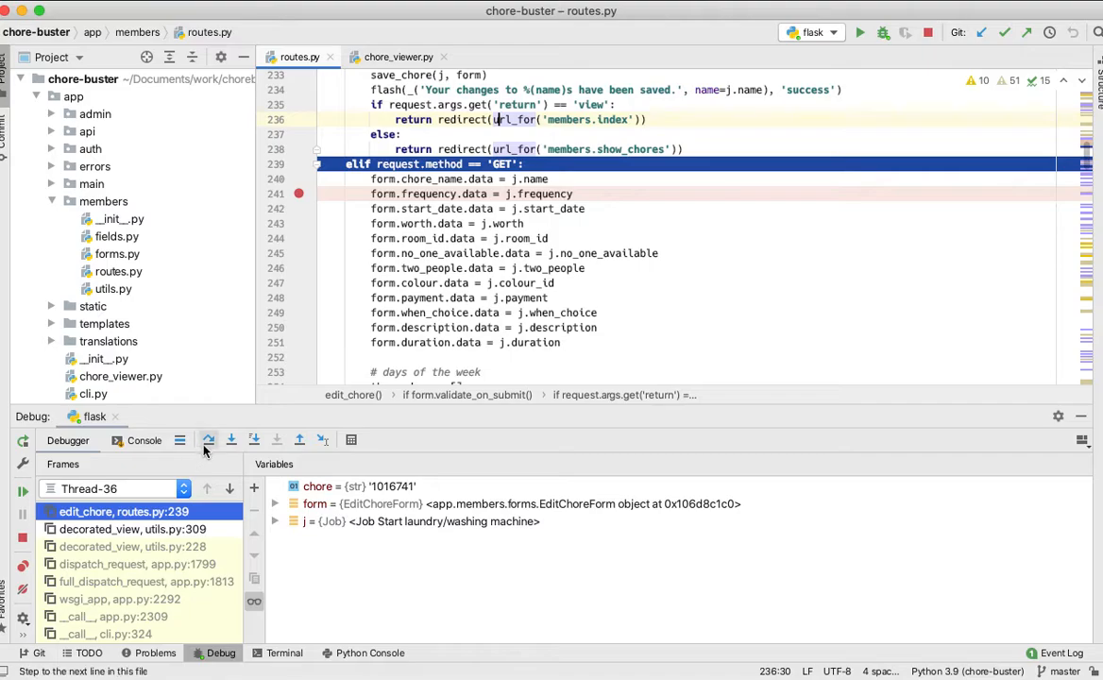
{"action": "left_click", "coordinate": [230, 439]}
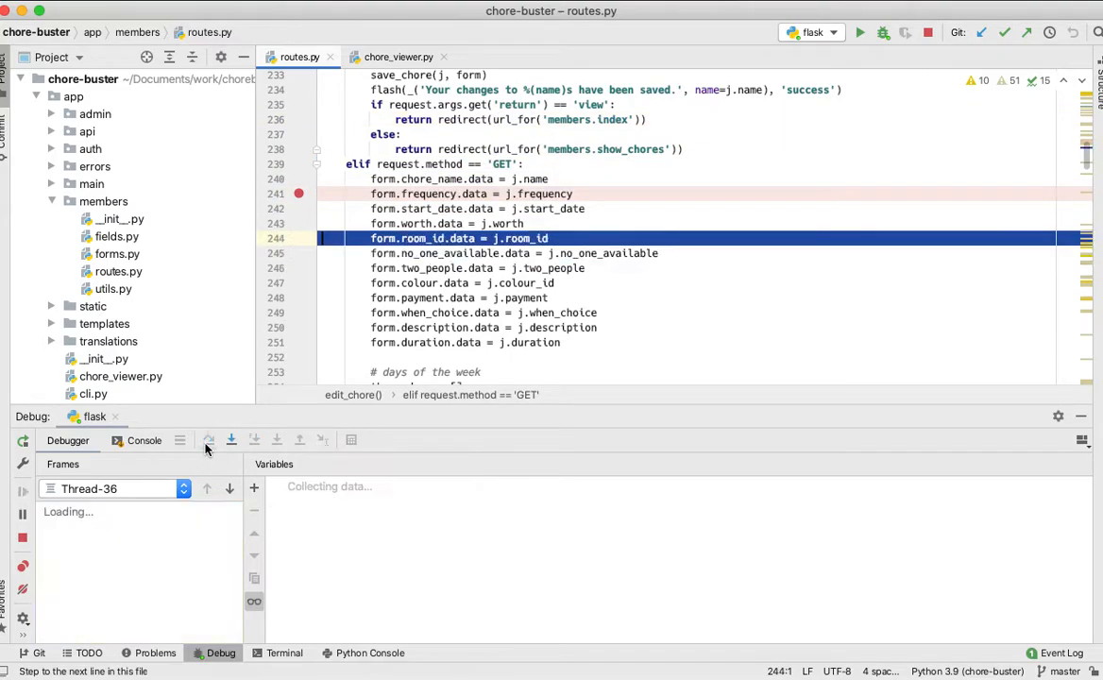
{"action": "left_click", "coordinate": [207, 439]}
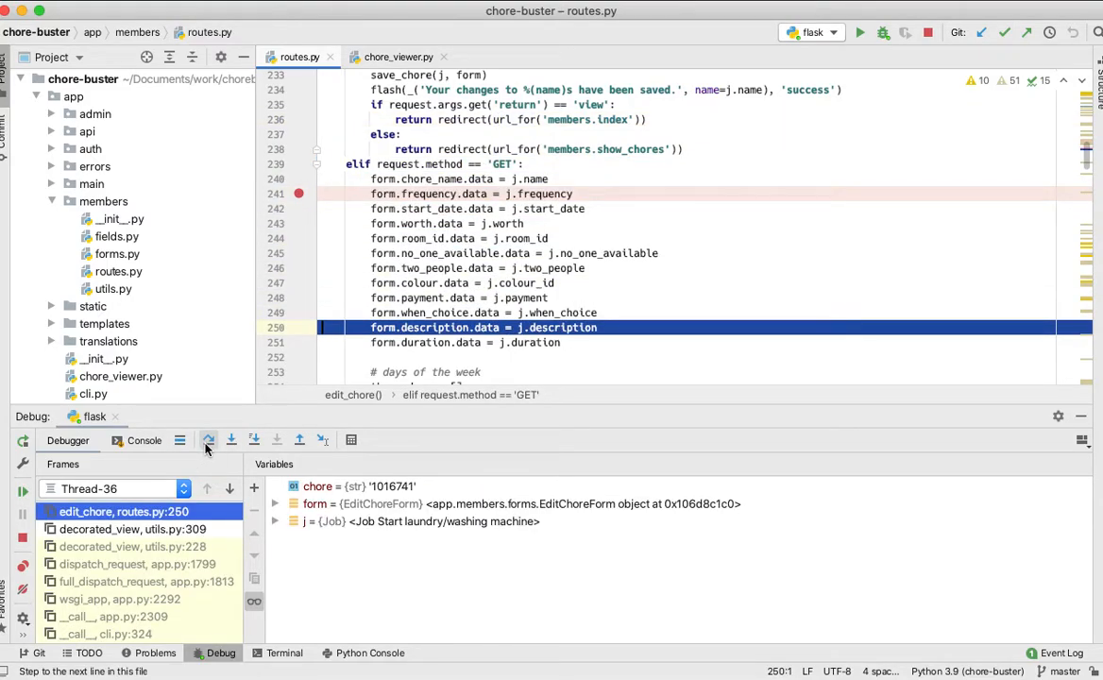
{"action": "left_click", "coordinate": [232, 439]}
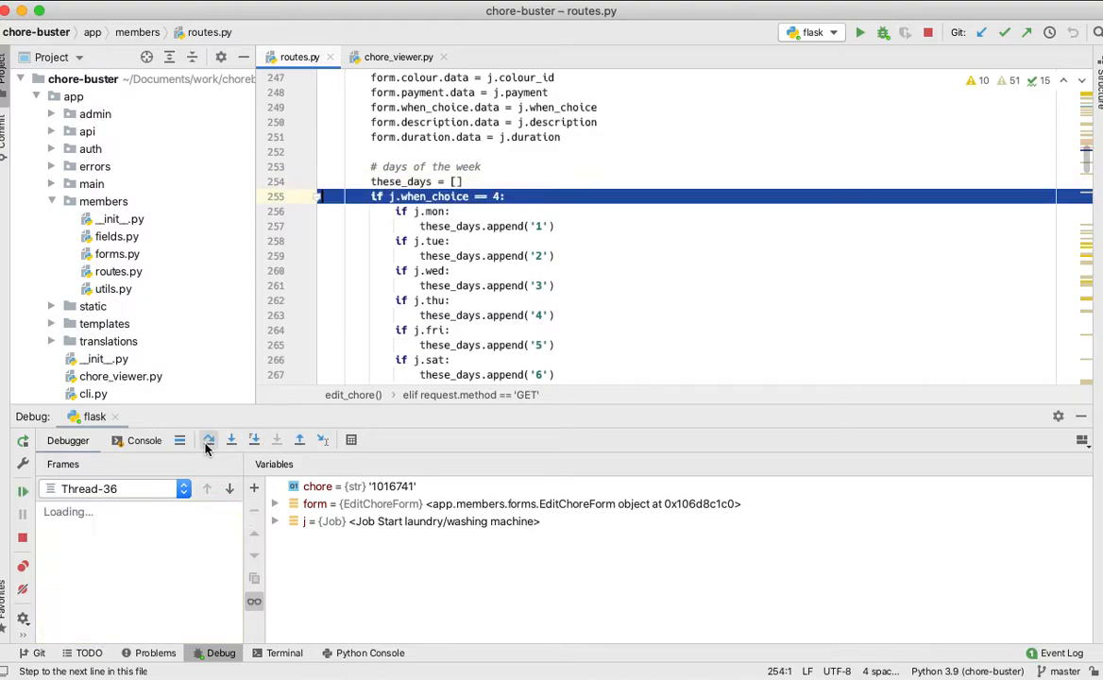
{"action": "left_click", "coordinate": [232, 440]}
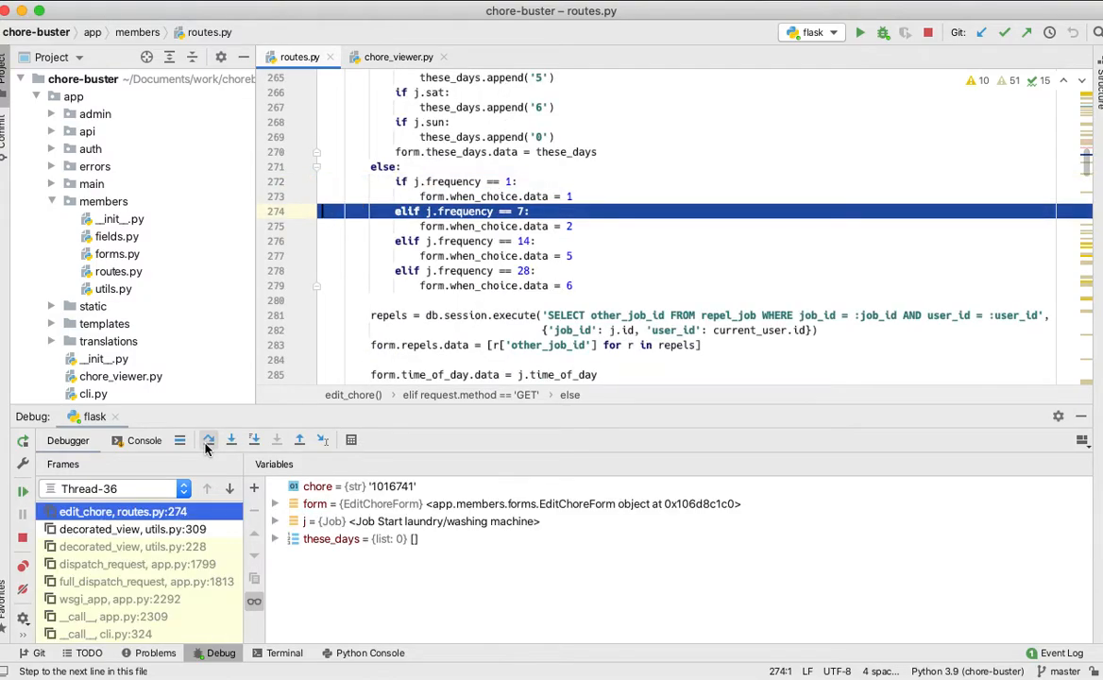
Step: Step past the repels query and time_of_day to render_template, letting the request finish
{"action": "left_click", "coordinate": [231, 439]}
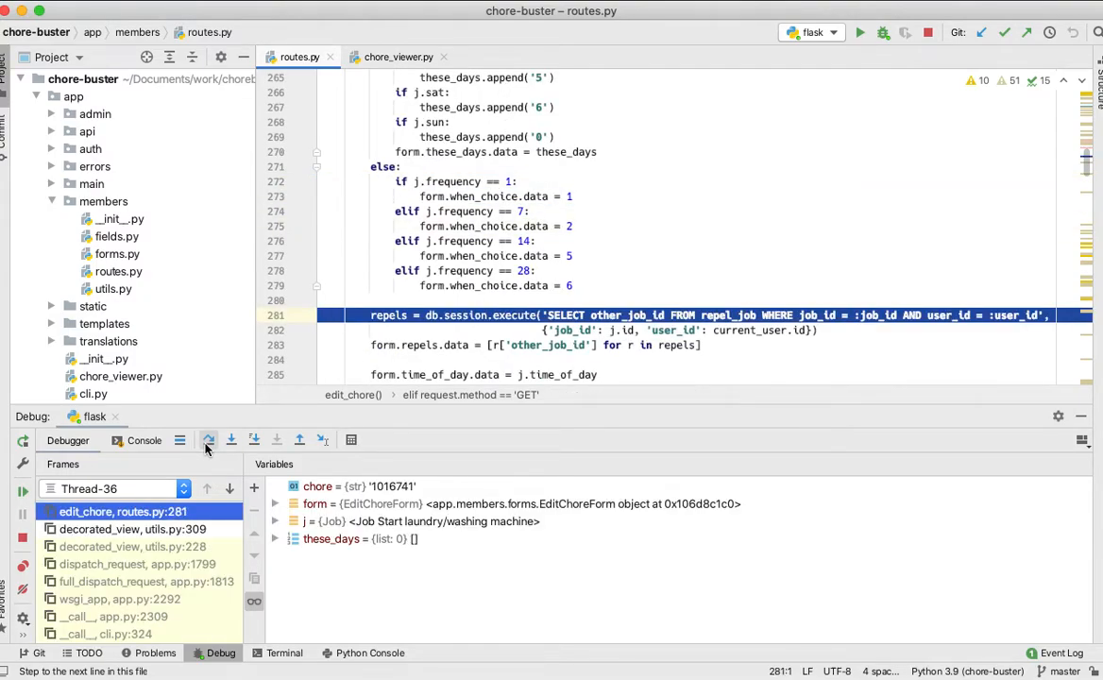
{"action": "left_click", "coordinate": [232, 439]}
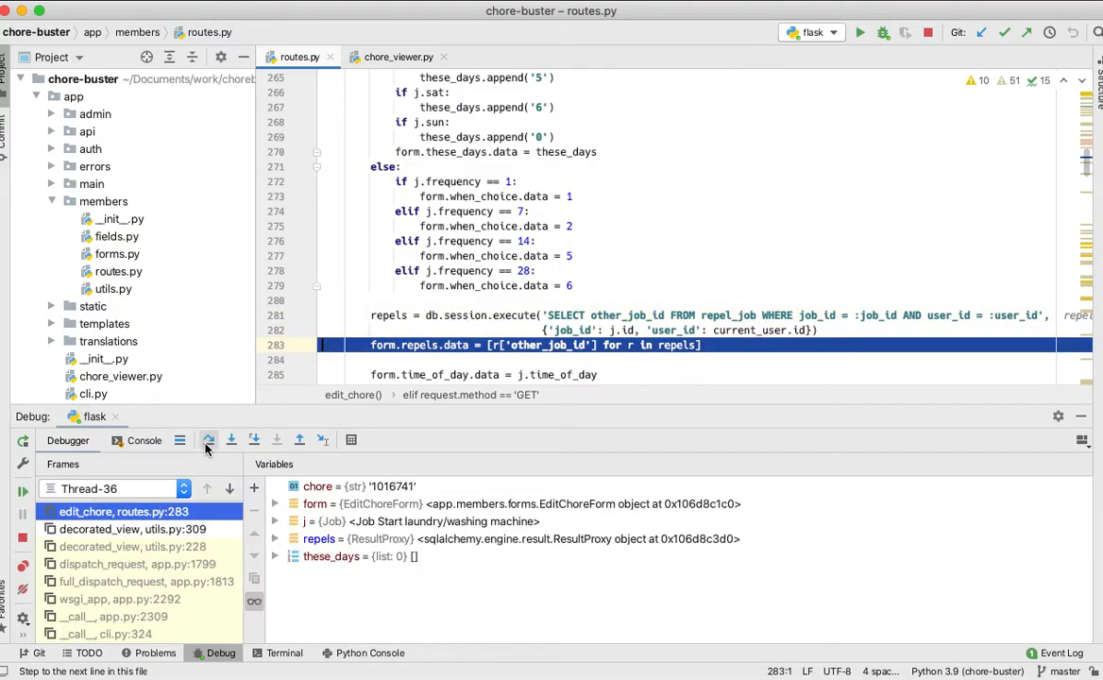
{"action": "left_click", "coordinate": [230, 439]}
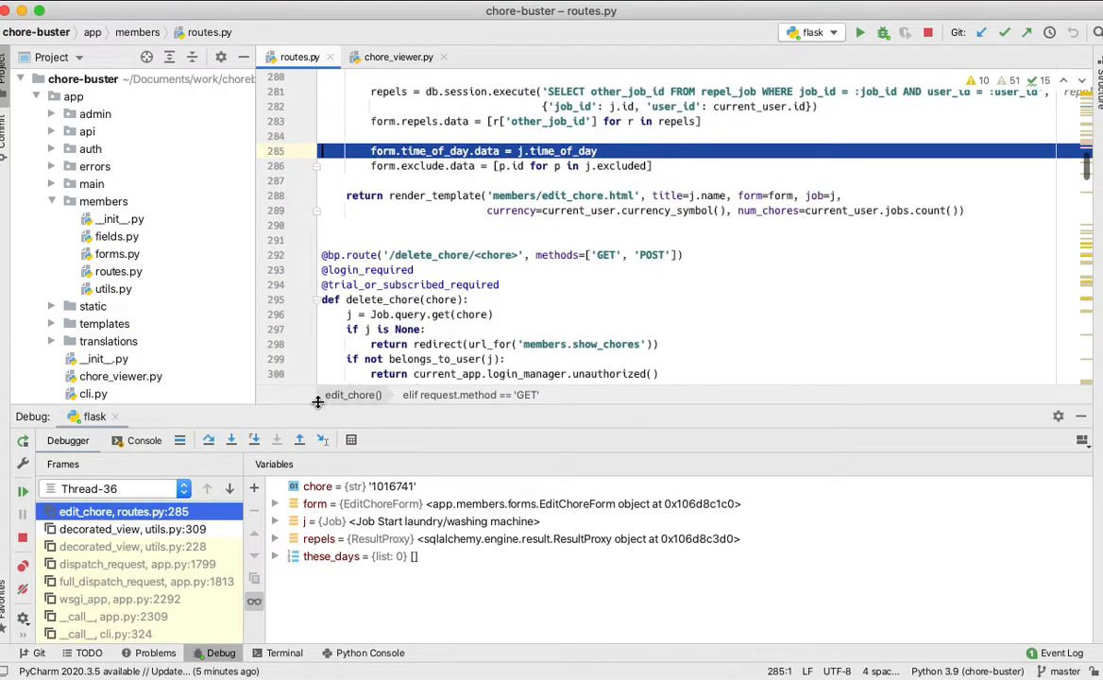
{"action": "left_click", "coordinate": [208, 439]}
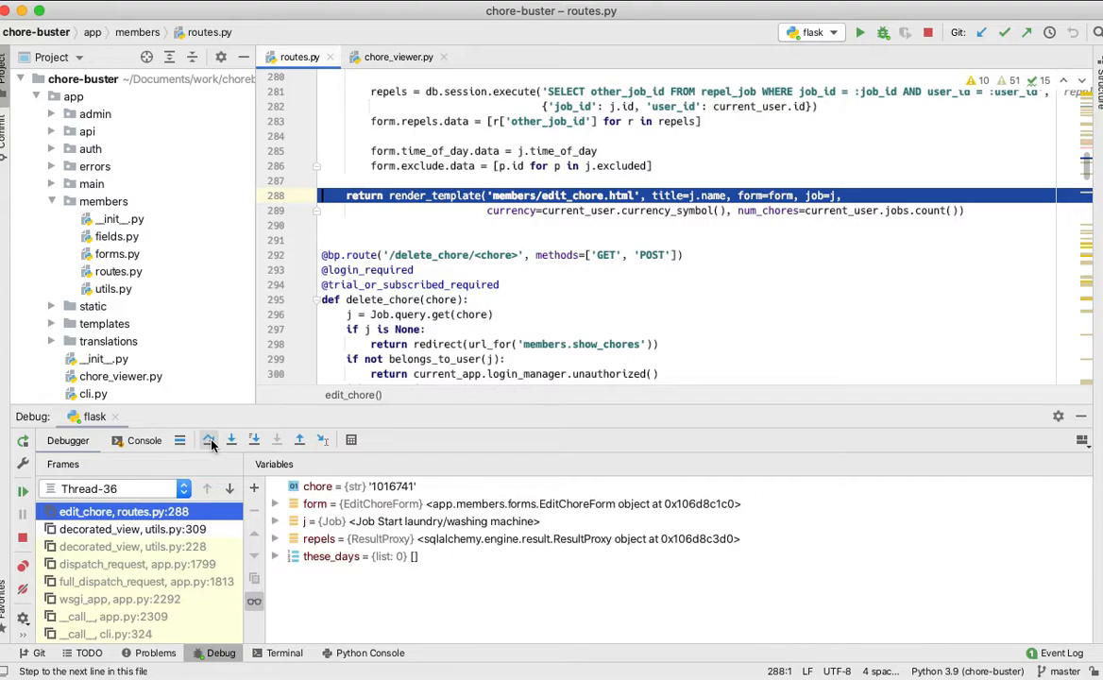
{"action": "left_click", "coordinate": [209, 441]}
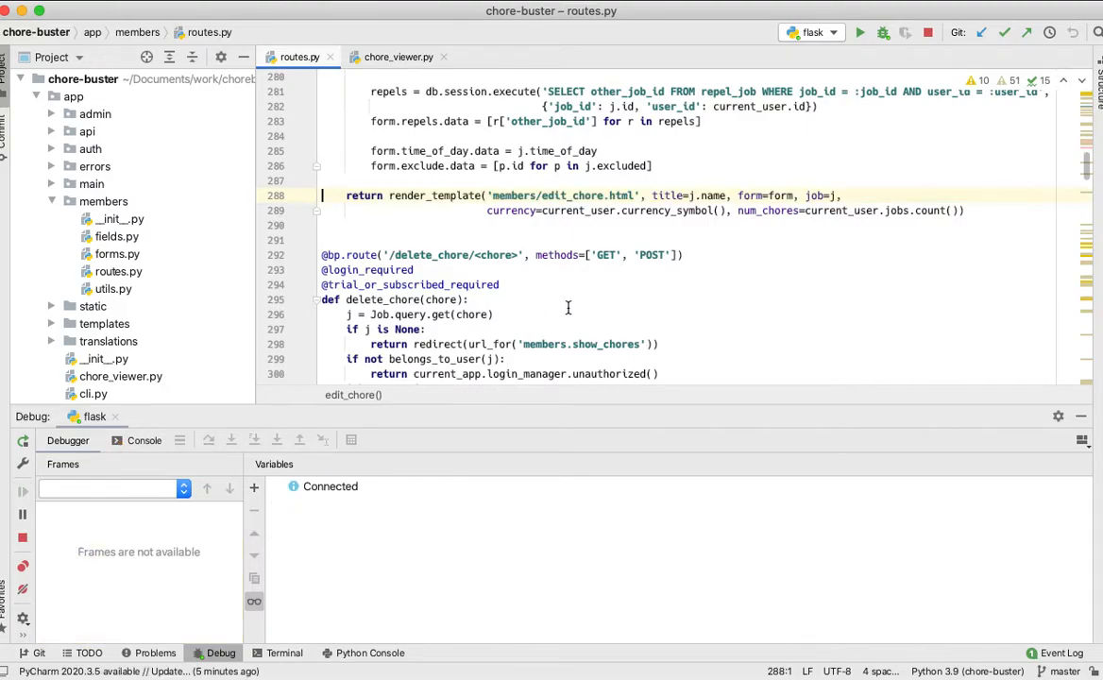